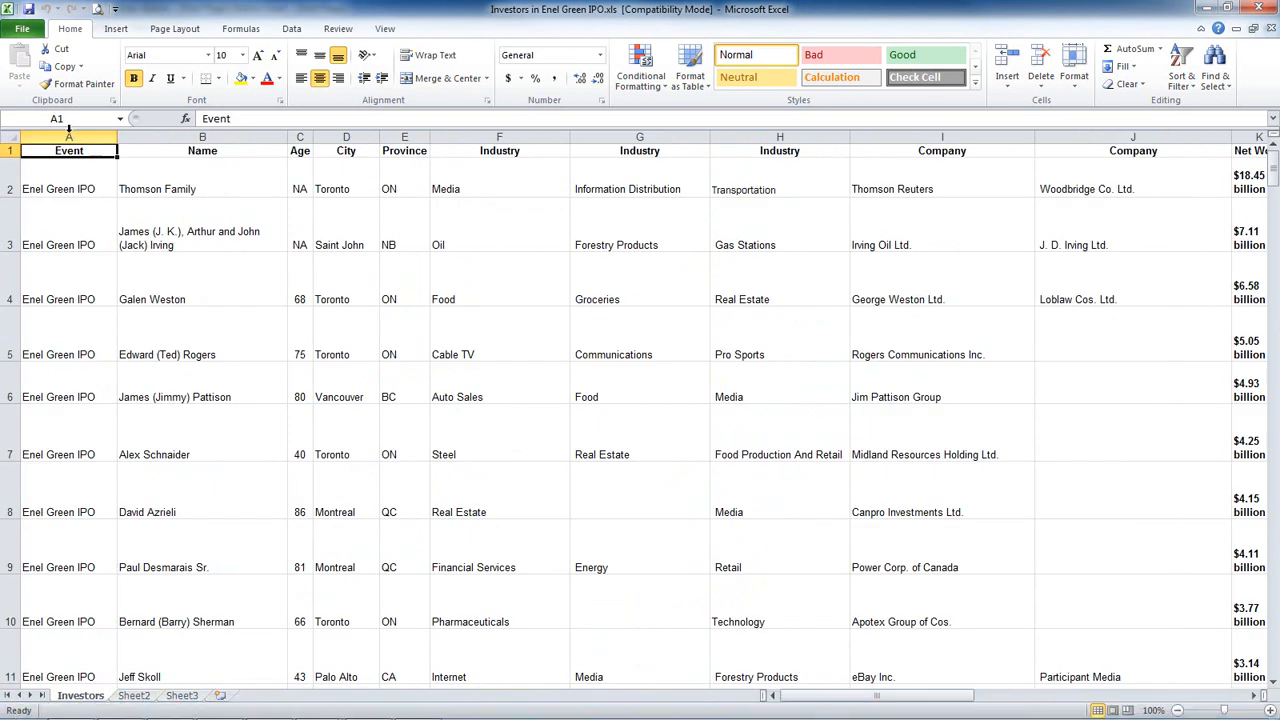
# Highlight the Event, Industry and Net Worth columns, then switch to Sentinel Visualizer.
pyautogui.click(69, 137)
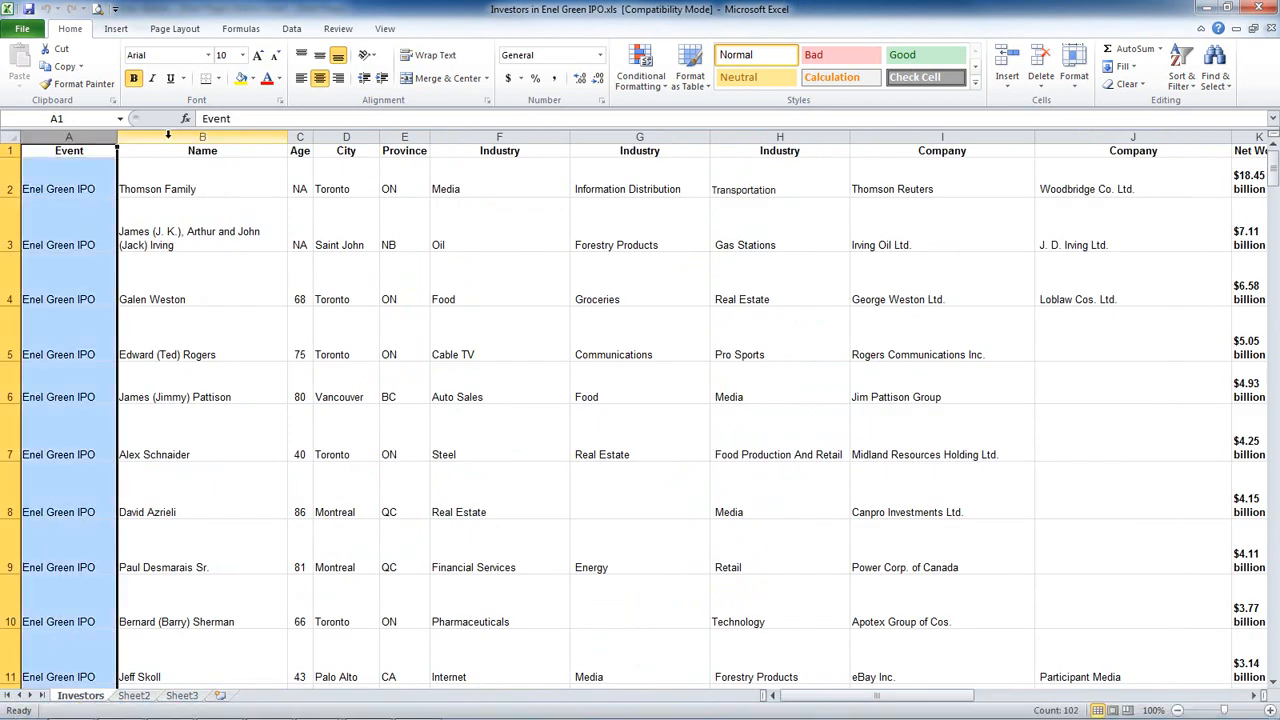
pyautogui.click(499, 136)
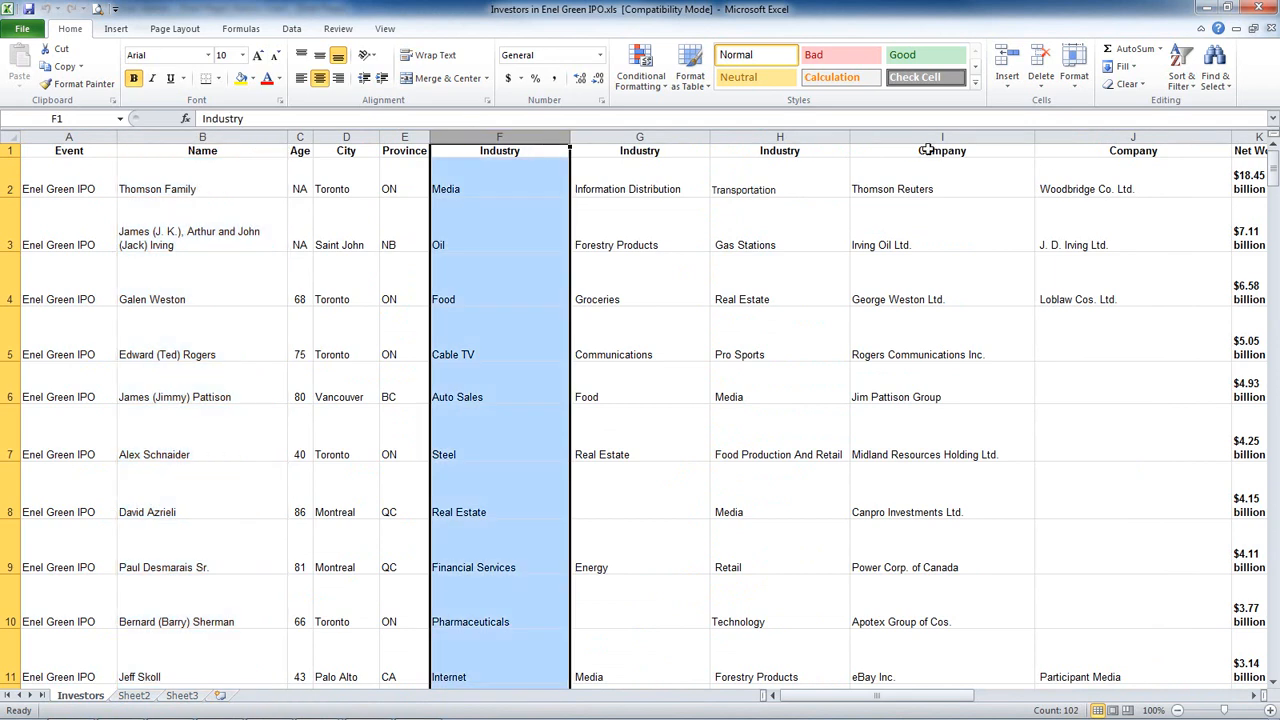
pyautogui.click(1257, 150)
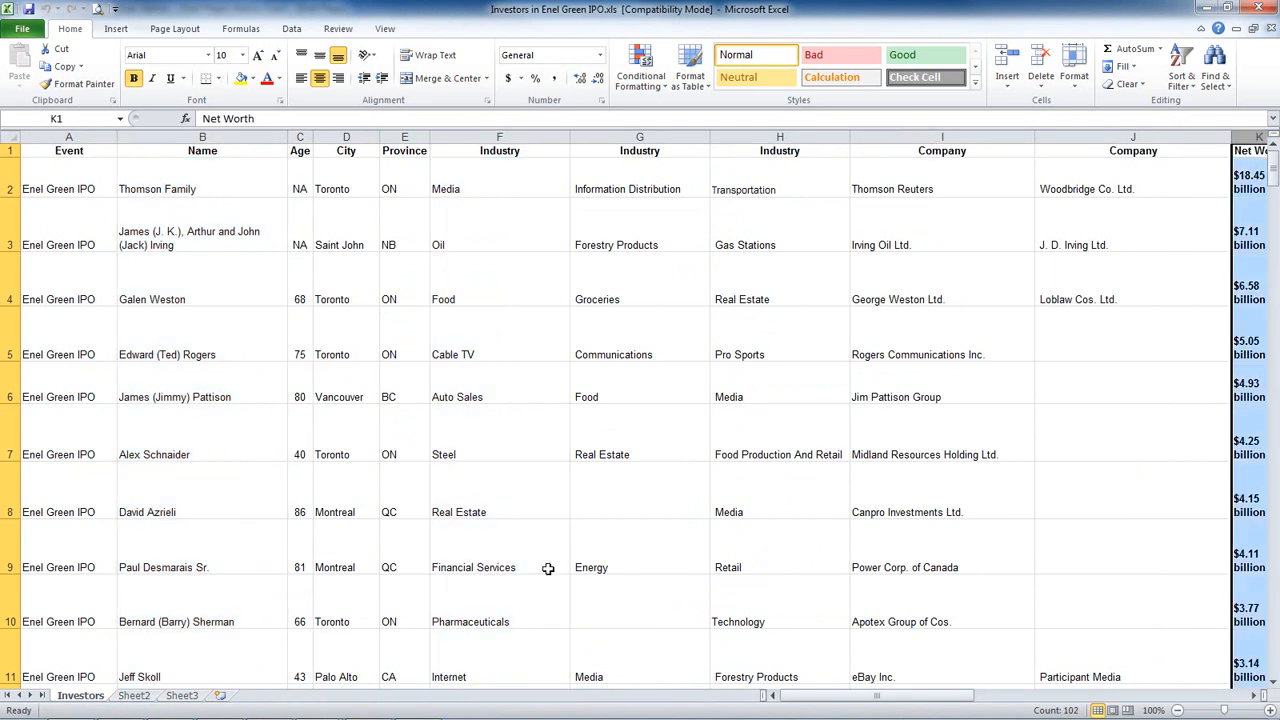
pyautogui.click(370, 705)
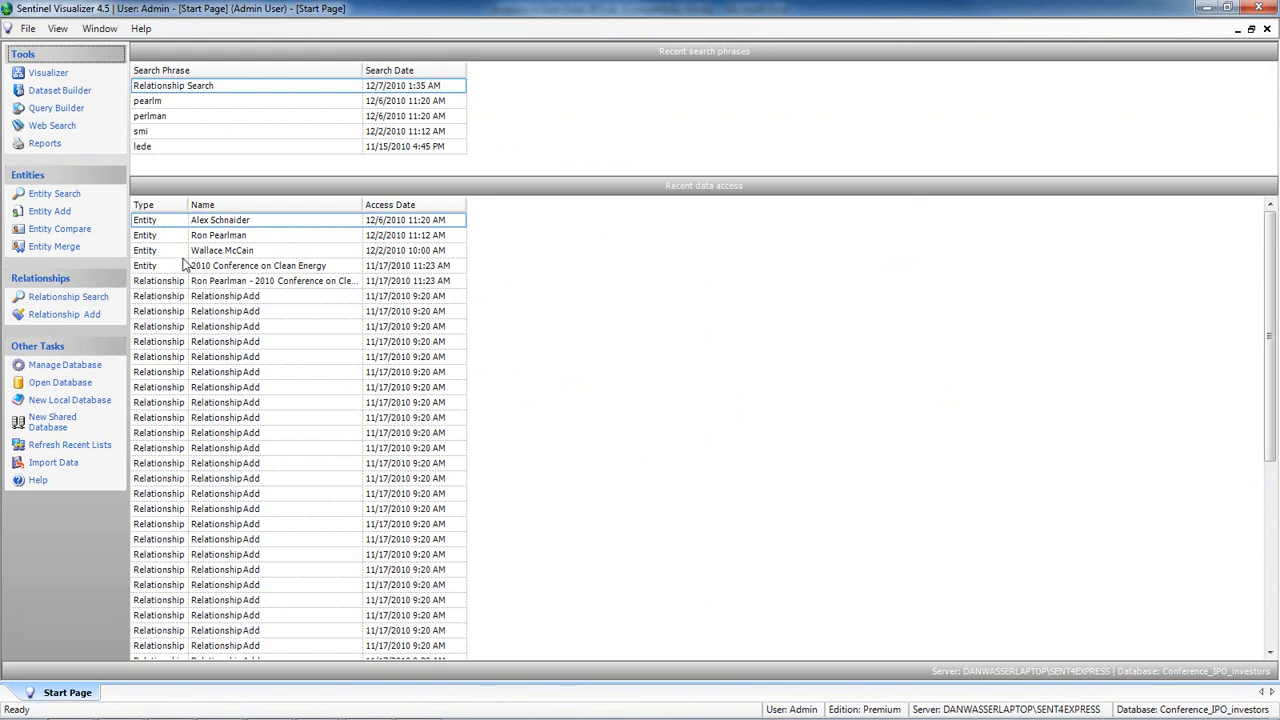
# Start a new Dataset Builder run, review Metadata/Topic filters, and advance to Filter Relationships.
pyautogui.click(59, 90)
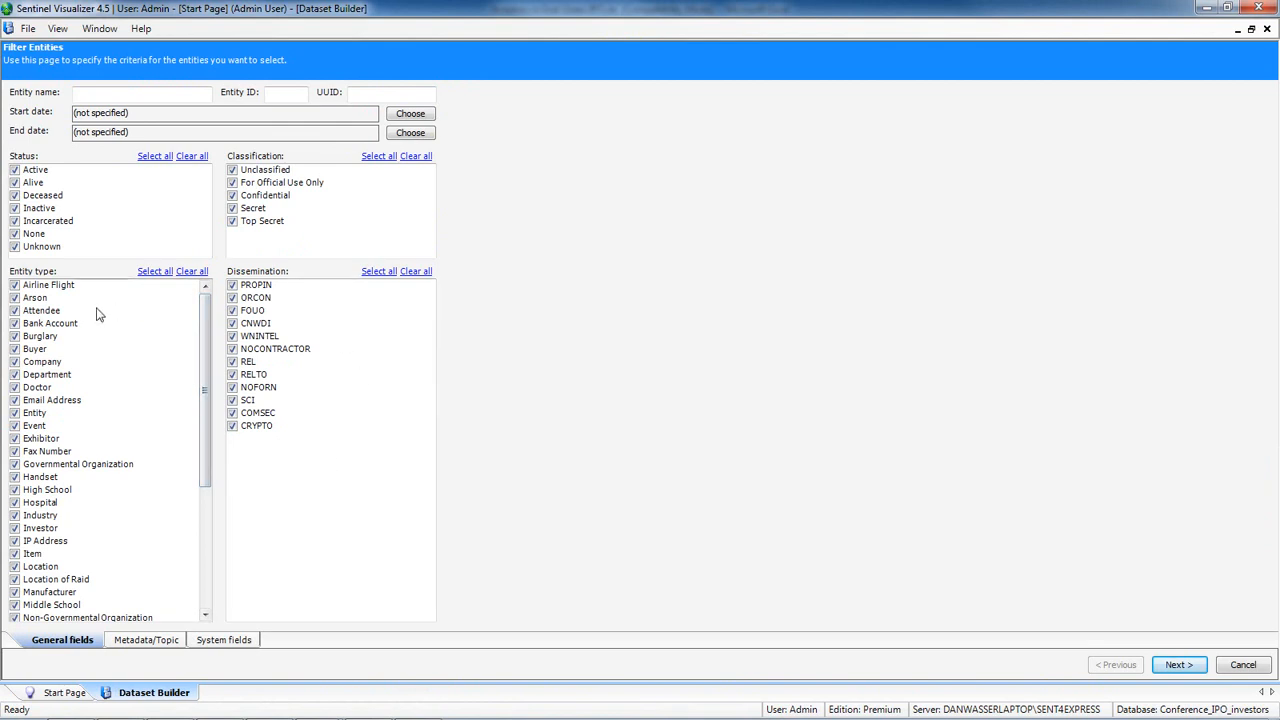
pyautogui.moveTo(40, 392)
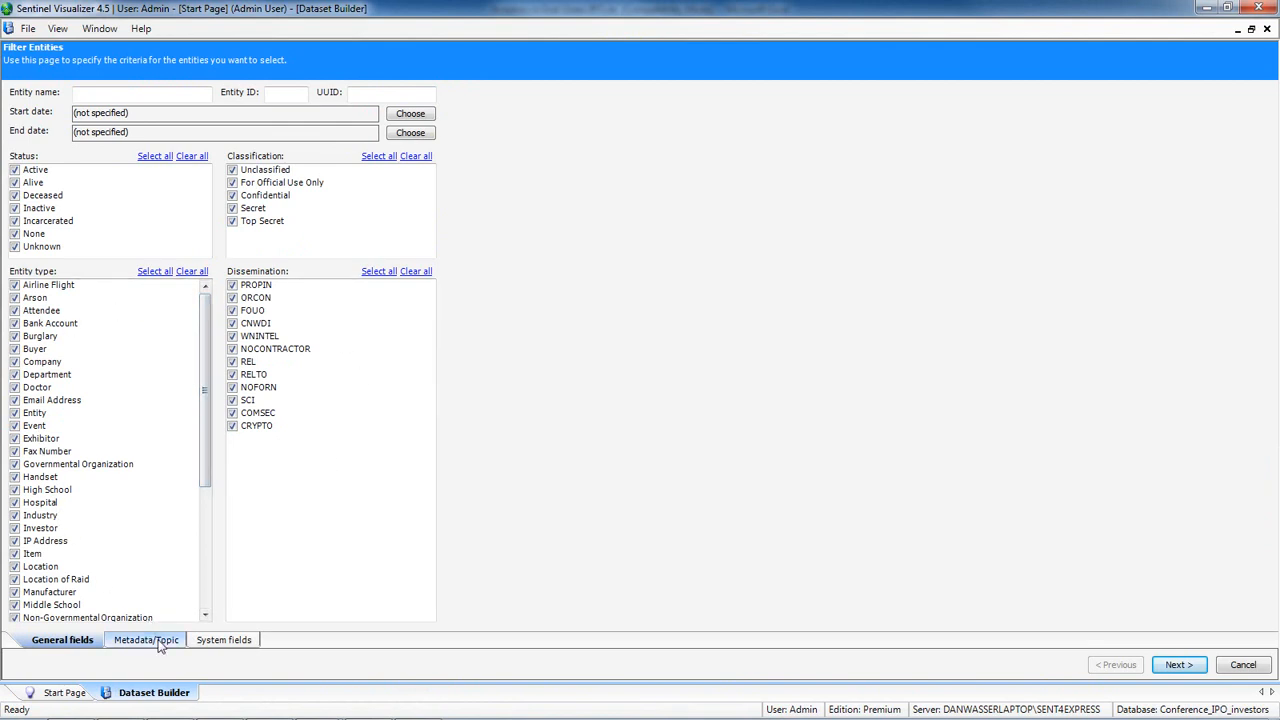
pyautogui.click(145, 639)
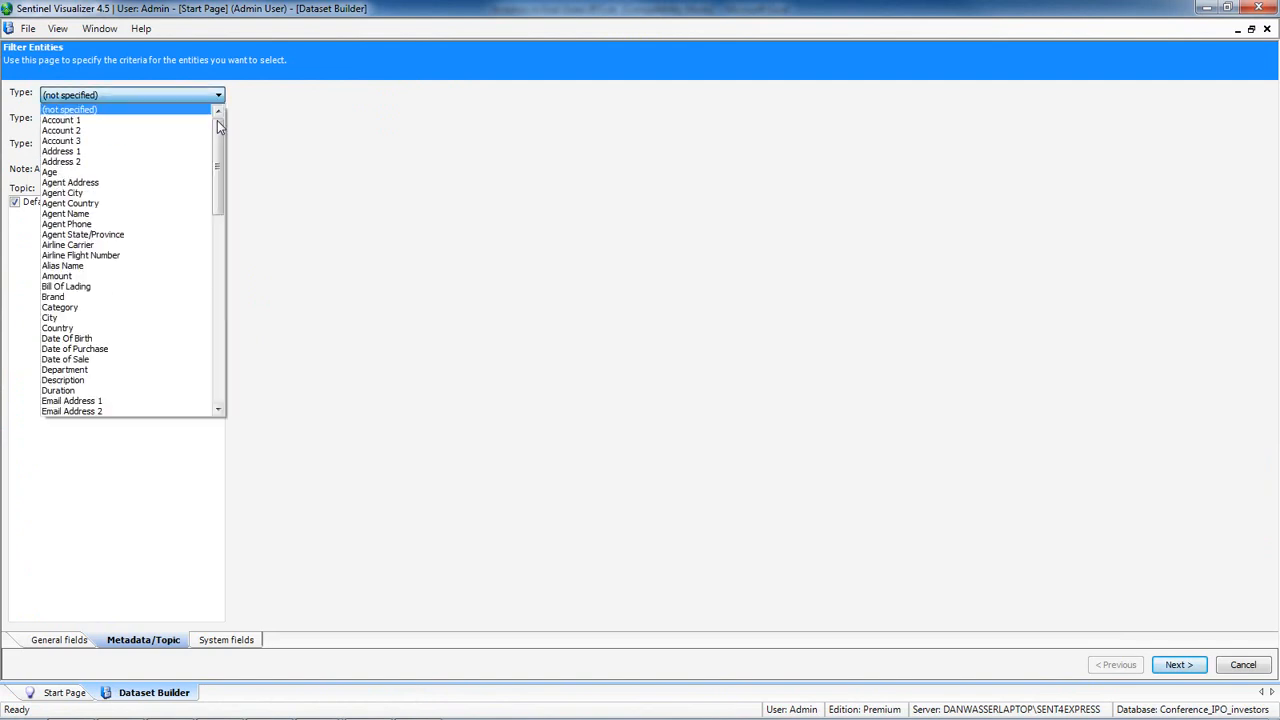
pyautogui.scroll(-3)
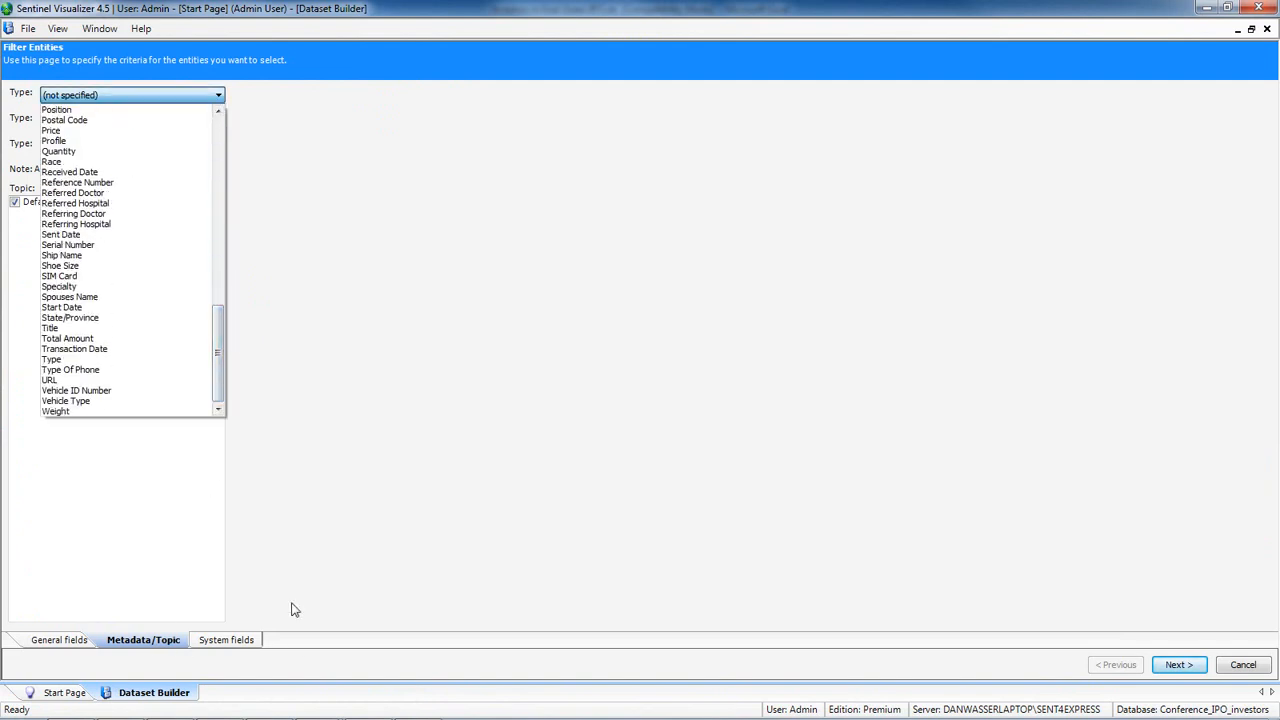
pyautogui.click(1178, 664)
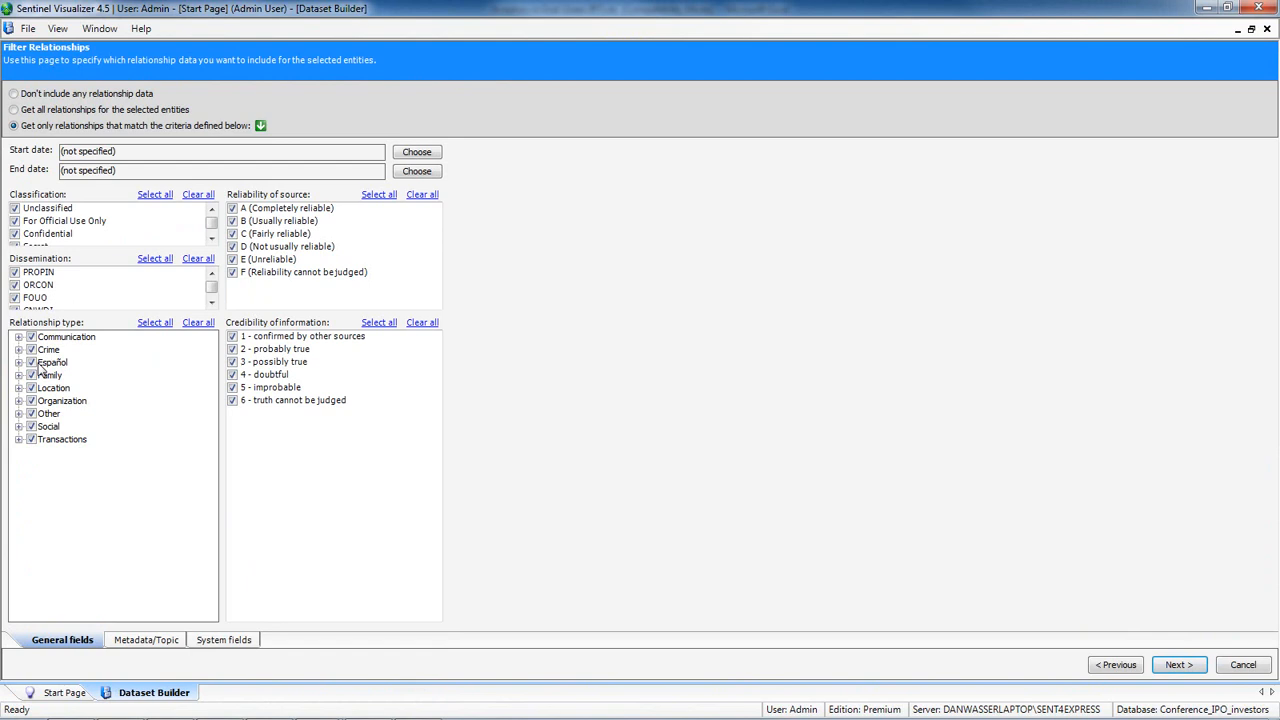
# Accept all relationship and entity filters and the 1085 records, outputting to the Visualizer.
pyautogui.click(19, 349)
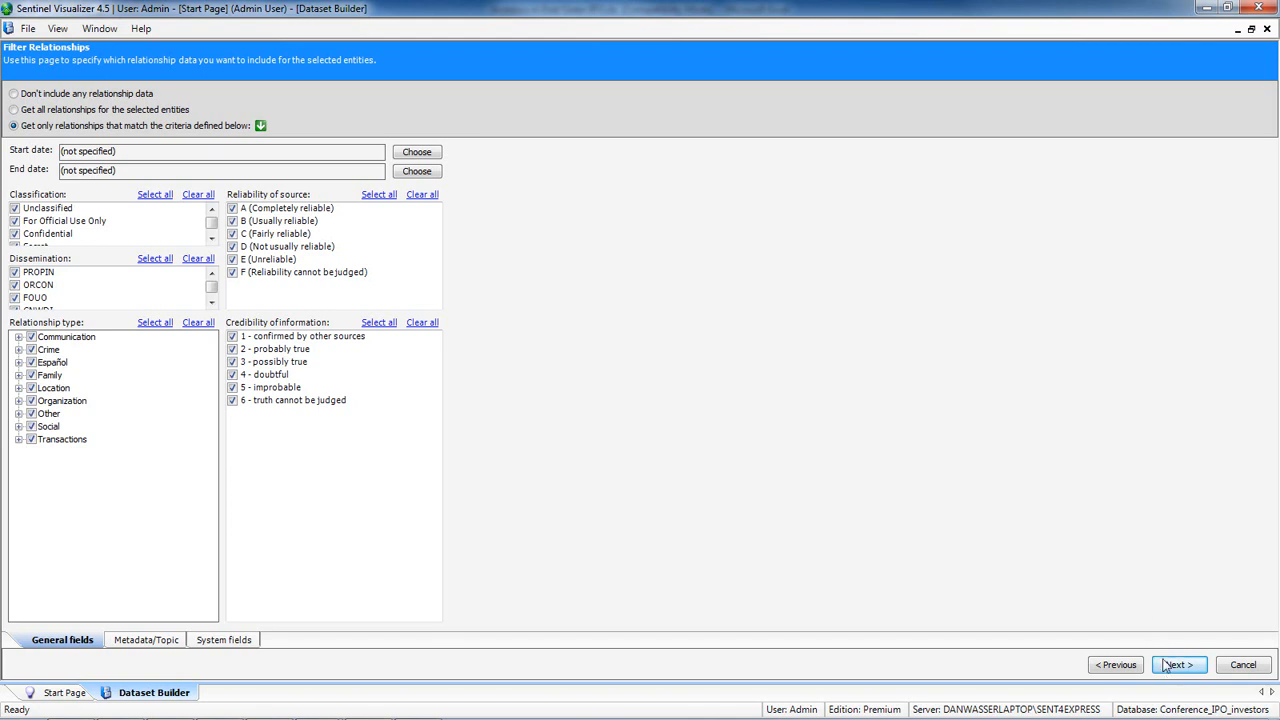
pyautogui.click(1178, 664)
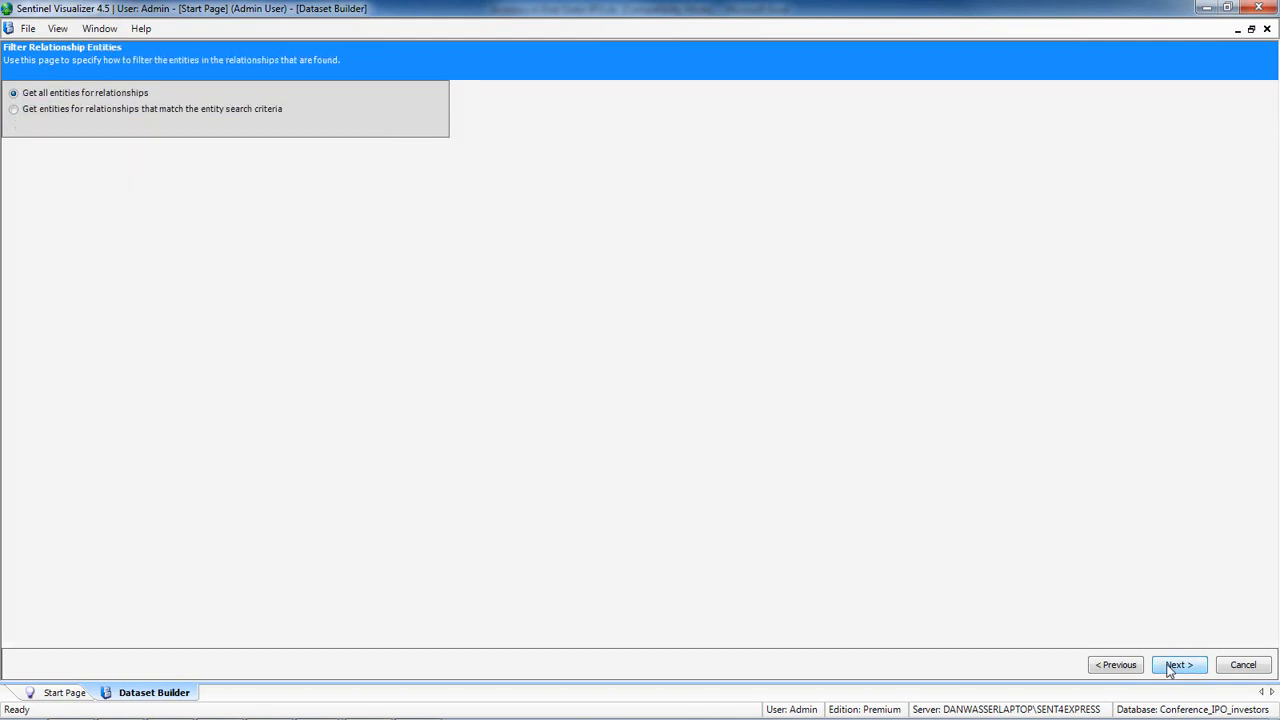
pyautogui.click(1178, 664)
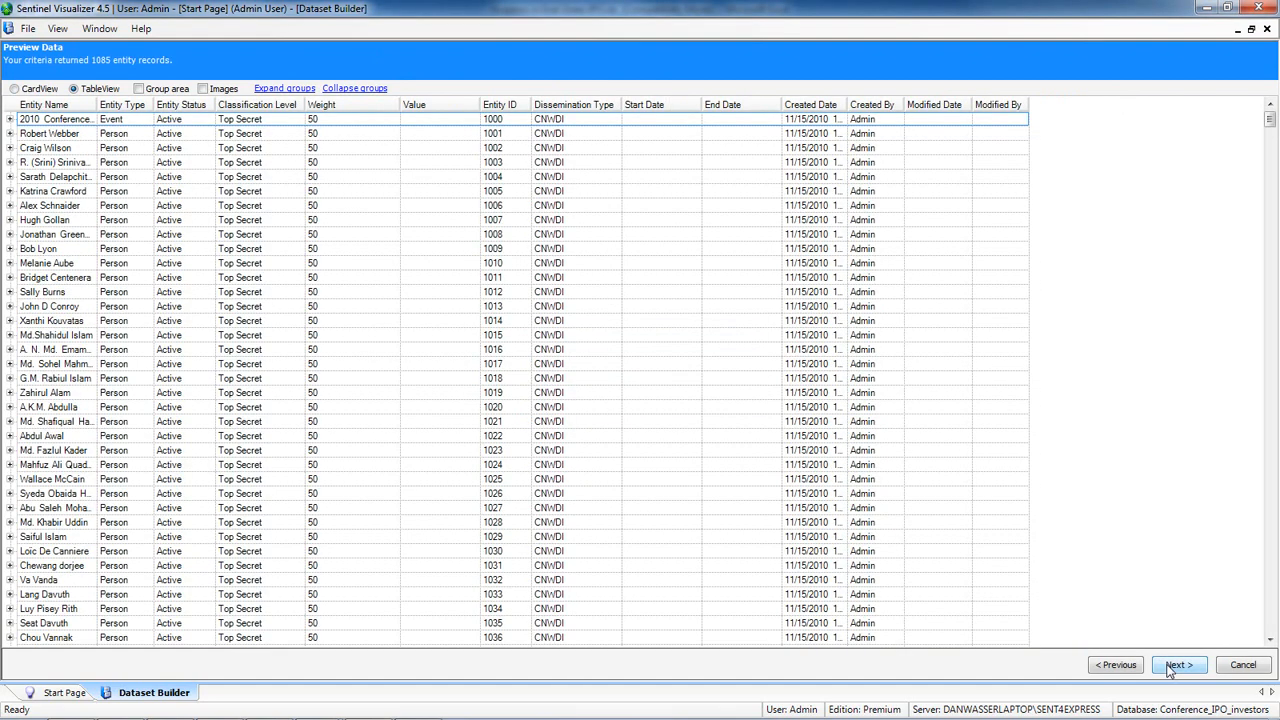
pyautogui.click(1178, 664)
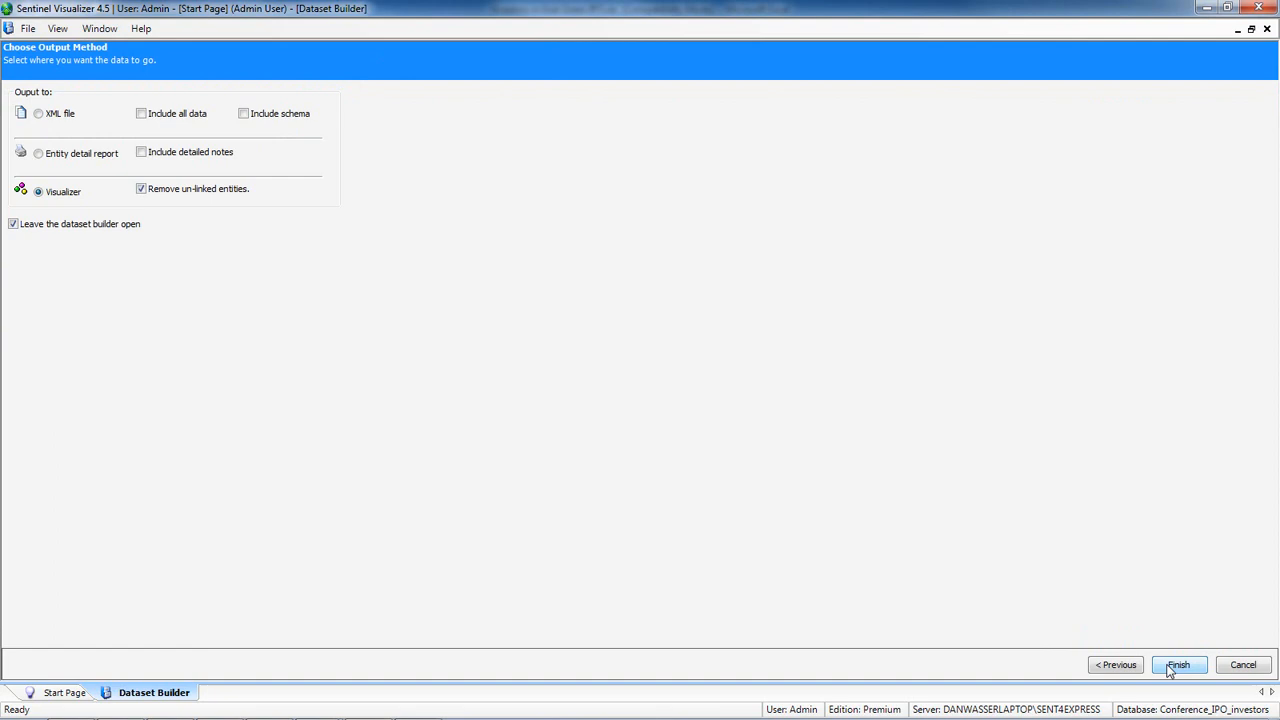
pyautogui.click(1178, 665)
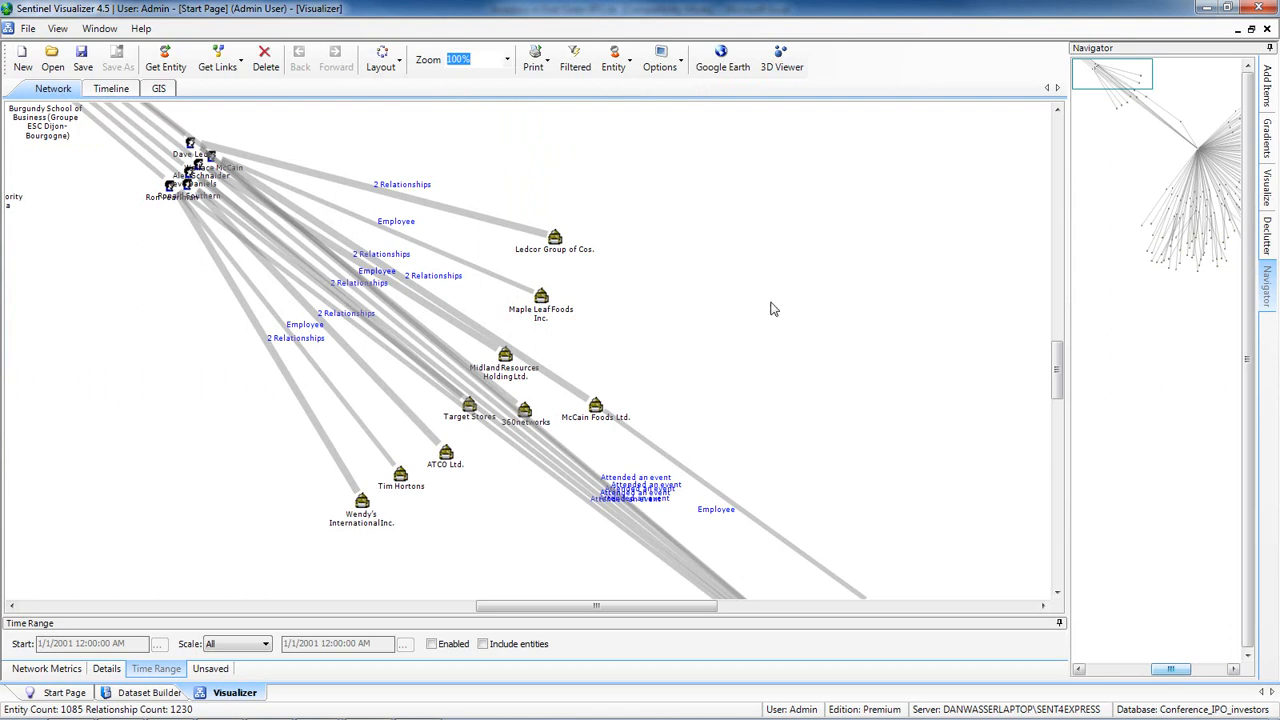
# Set the toolbar zoom to Fit to Page to show the whole network.
pyautogui.click(505, 59)
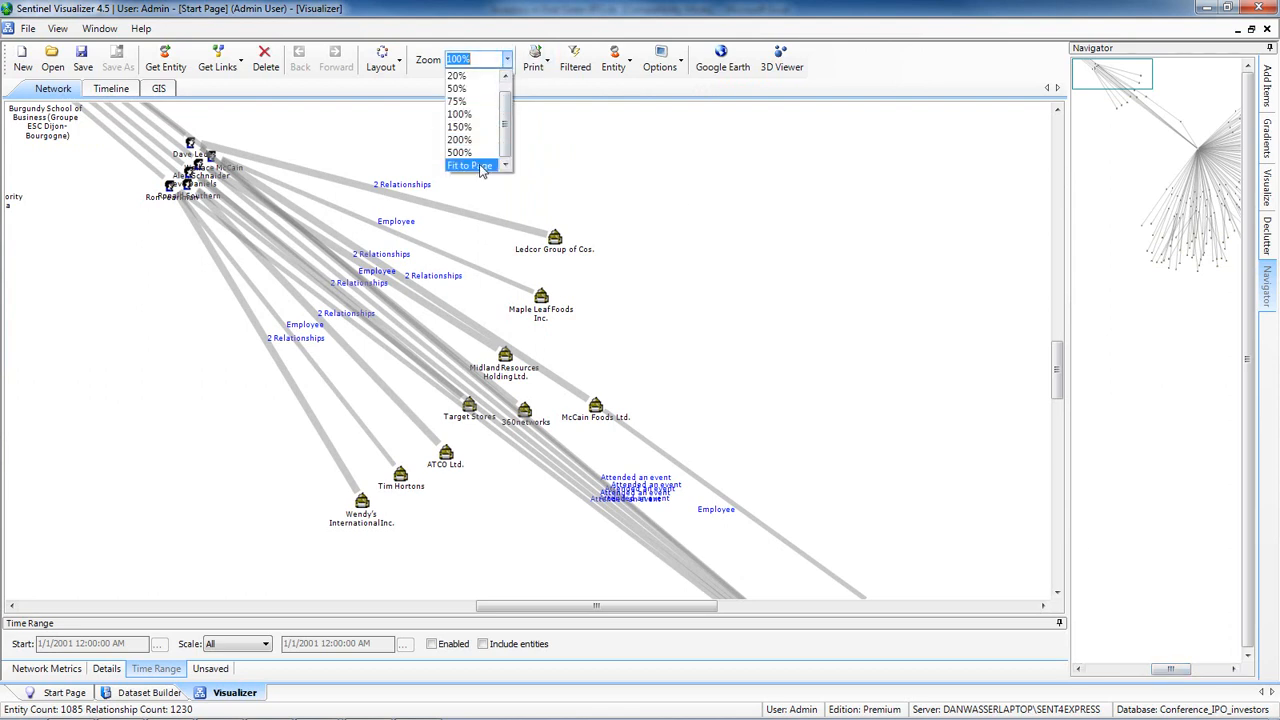
pyautogui.click(469, 165)
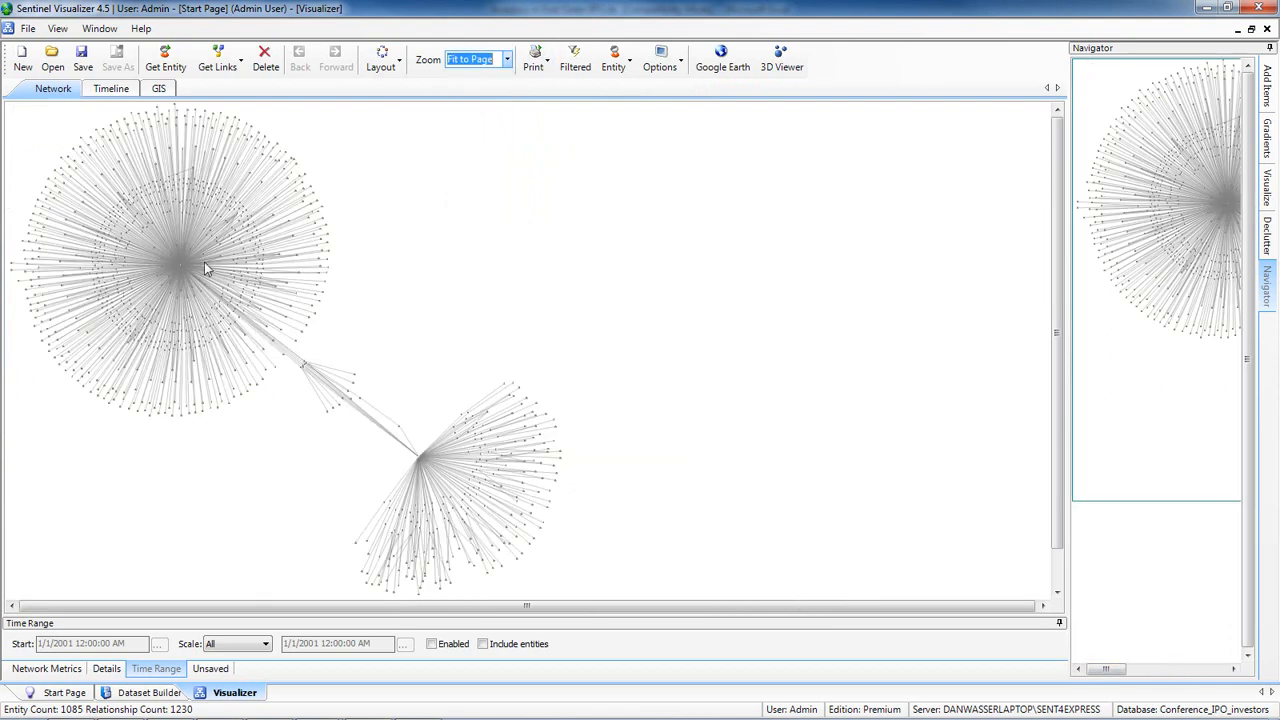
pyautogui.moveTo(165, 300)
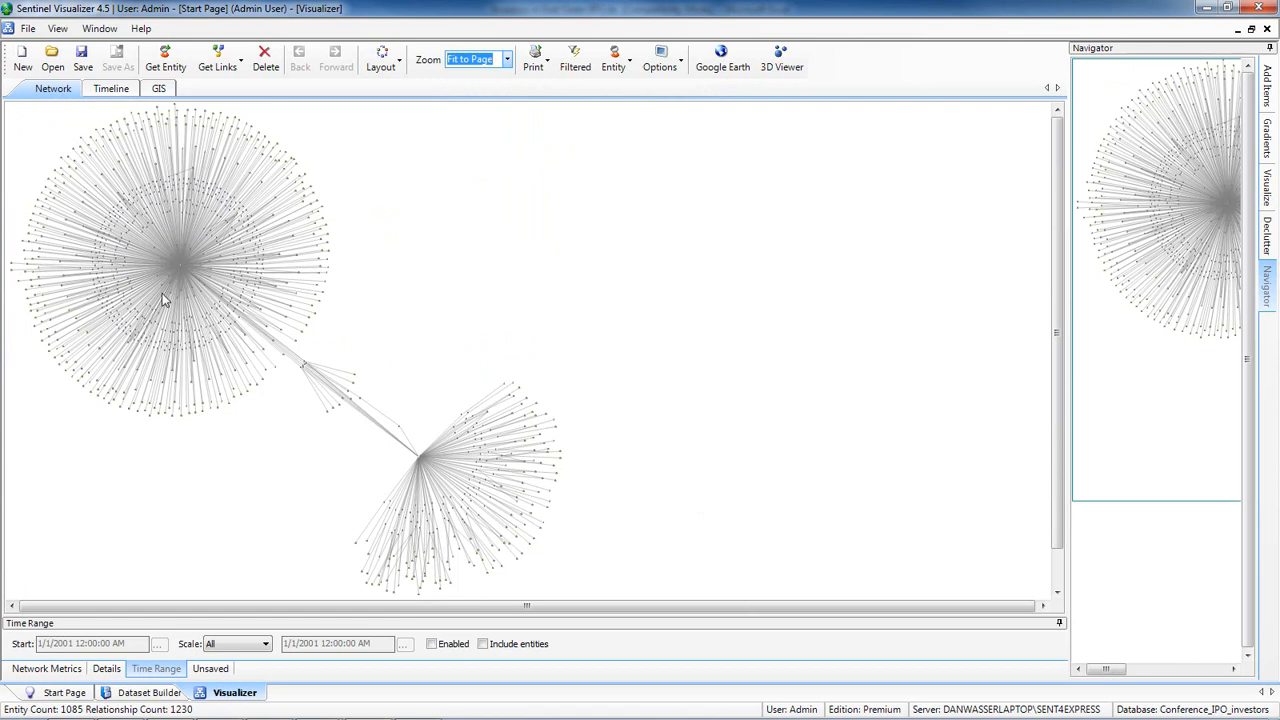
pyautogui.moveTo(300, 400)
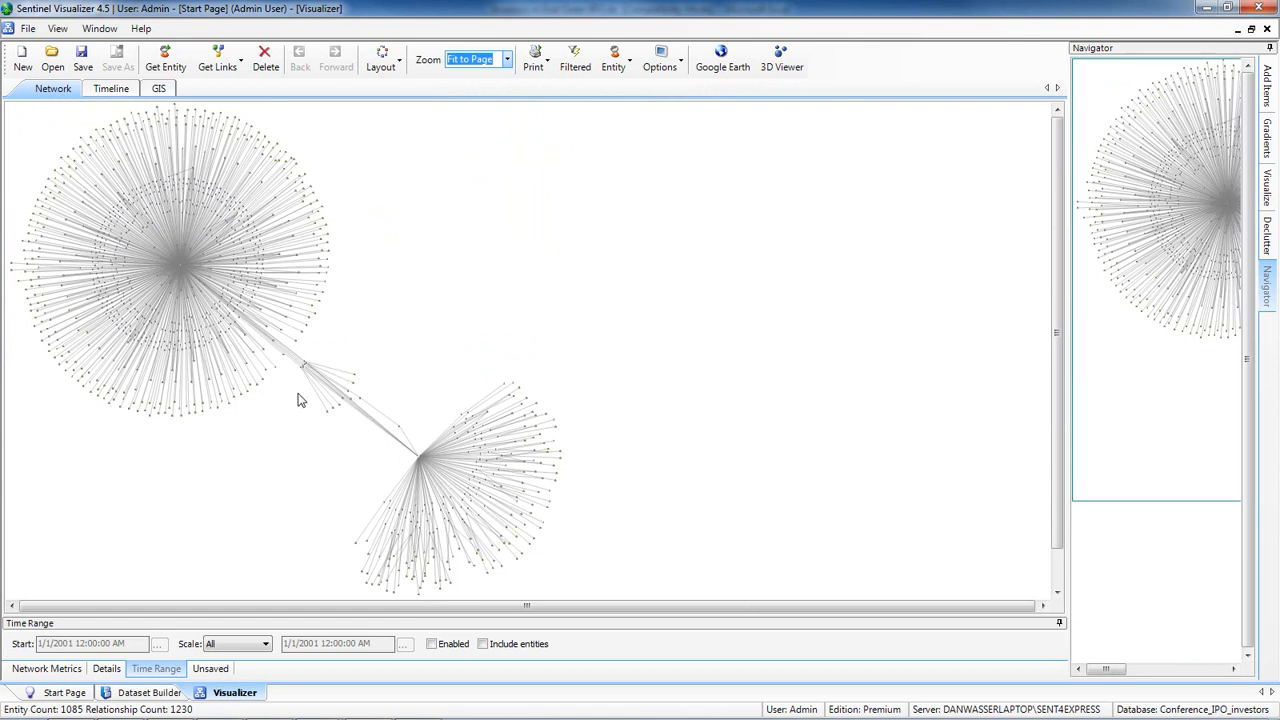
pyautogui.moveTo(353, 368)
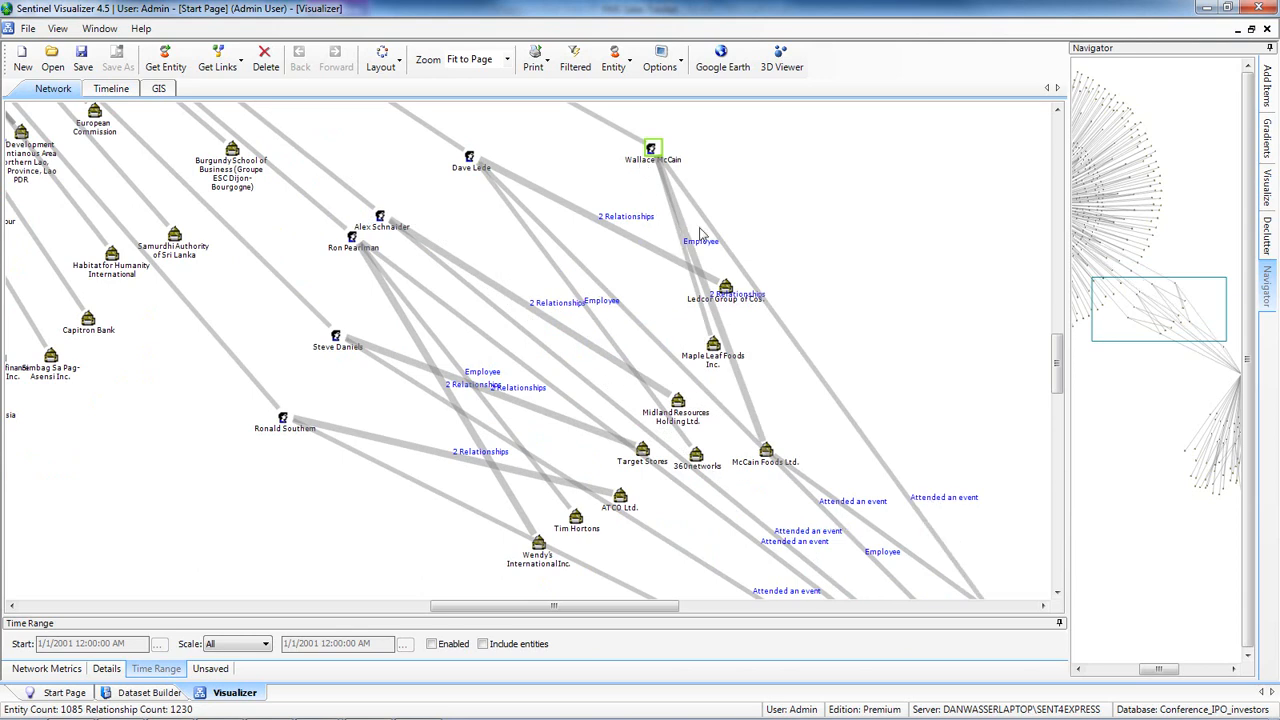
pyautogui.moveTo(768, 220)
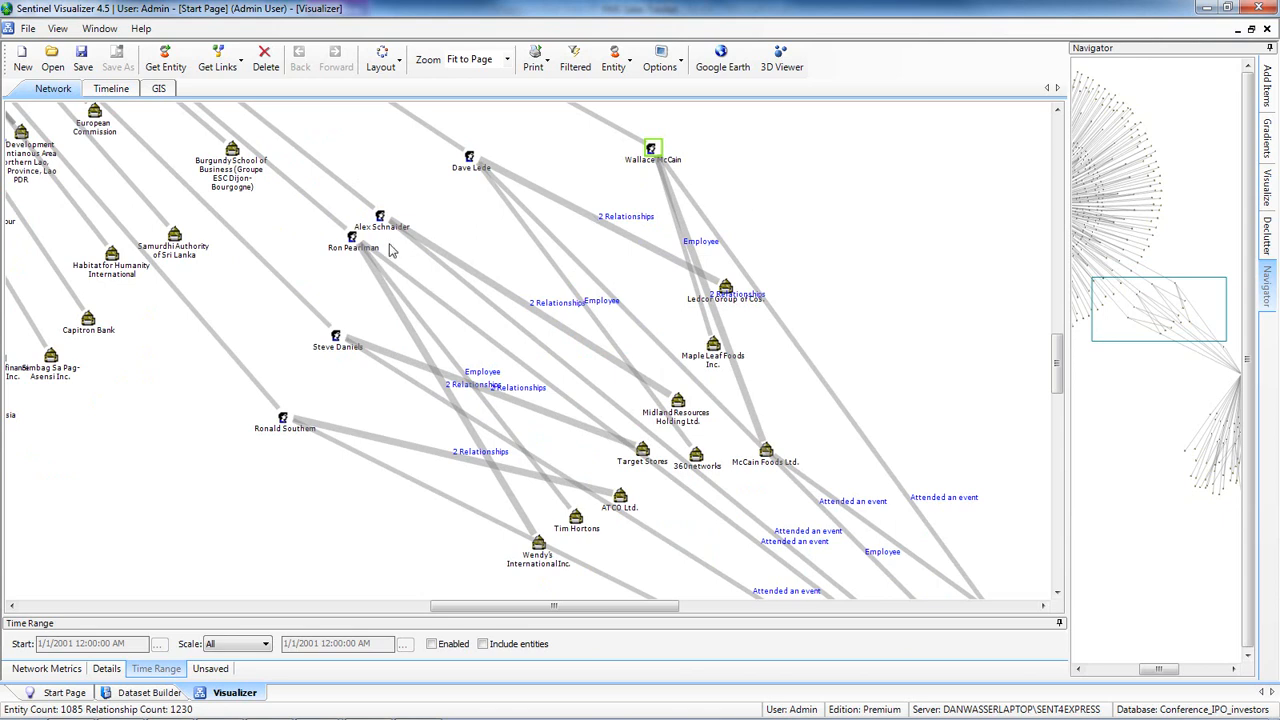
pyautogui.moveTo(570, 350)
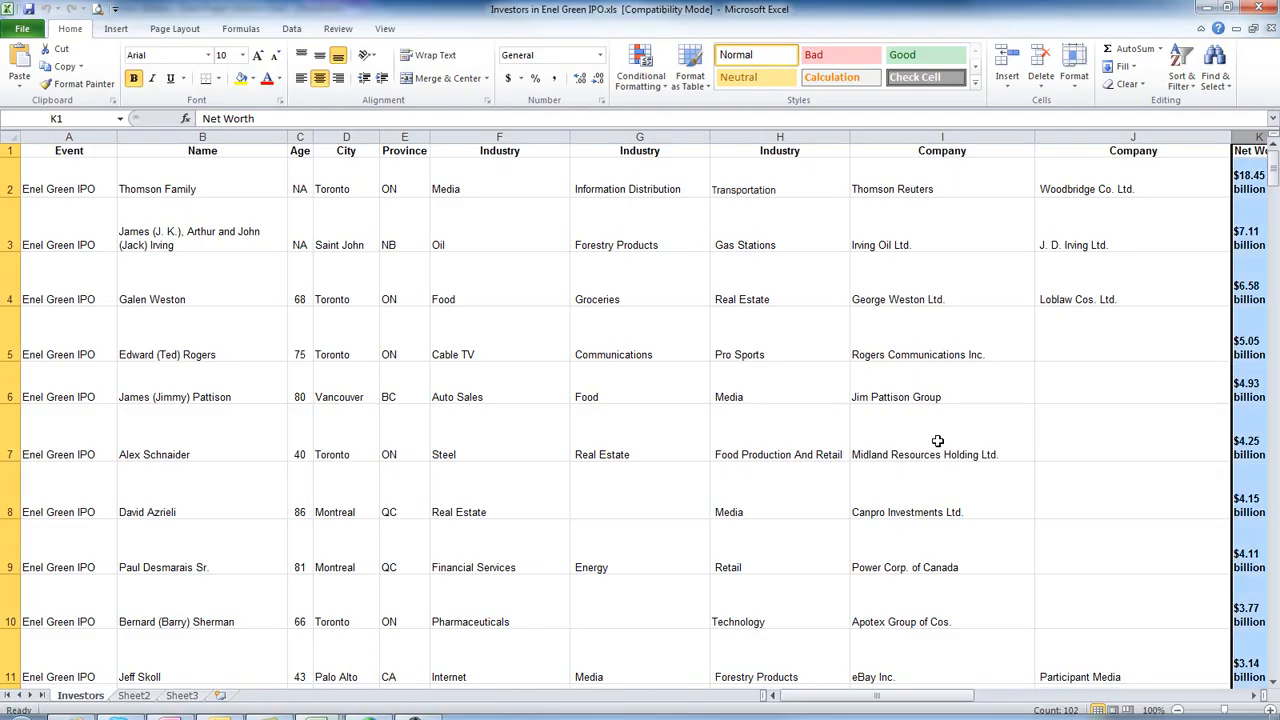
pyautogui.moveTo(530, 648)
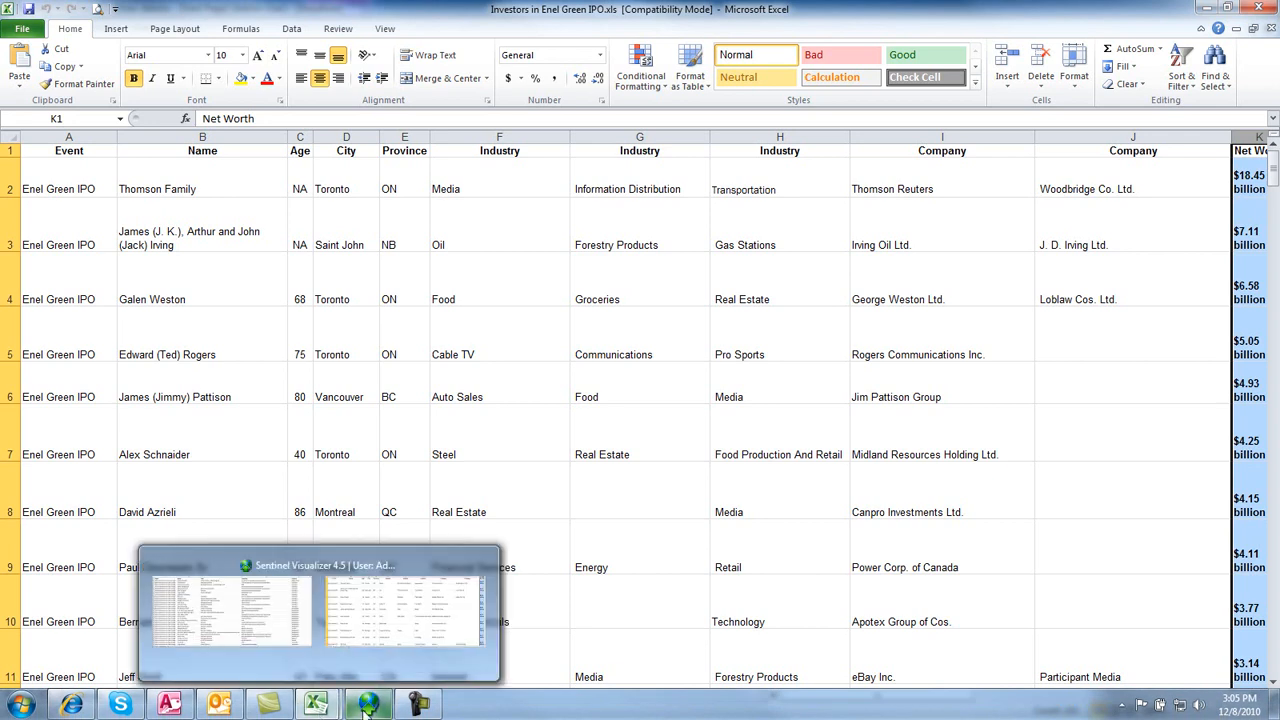
# Check the investor and attendee workbooks, then return to the Sentinel Visualizer graph.
pyautogui.click(370, 703)
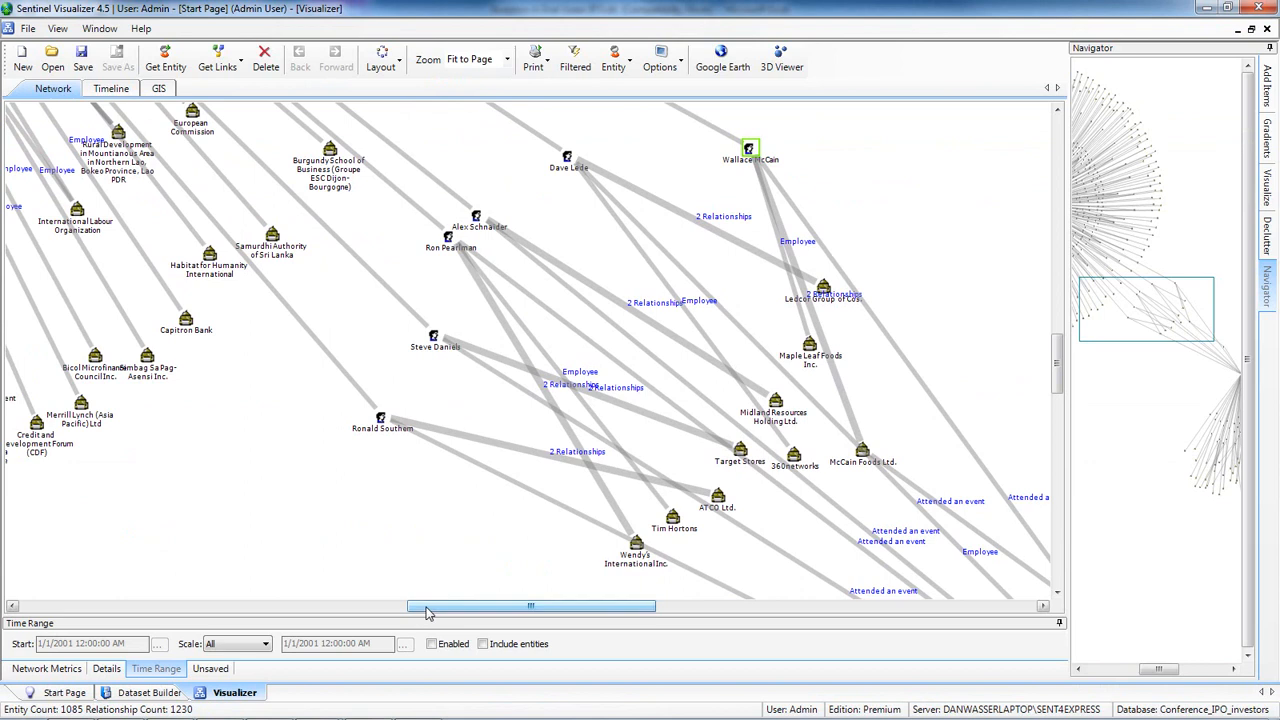
pyautogui.moveTo(408, 560)
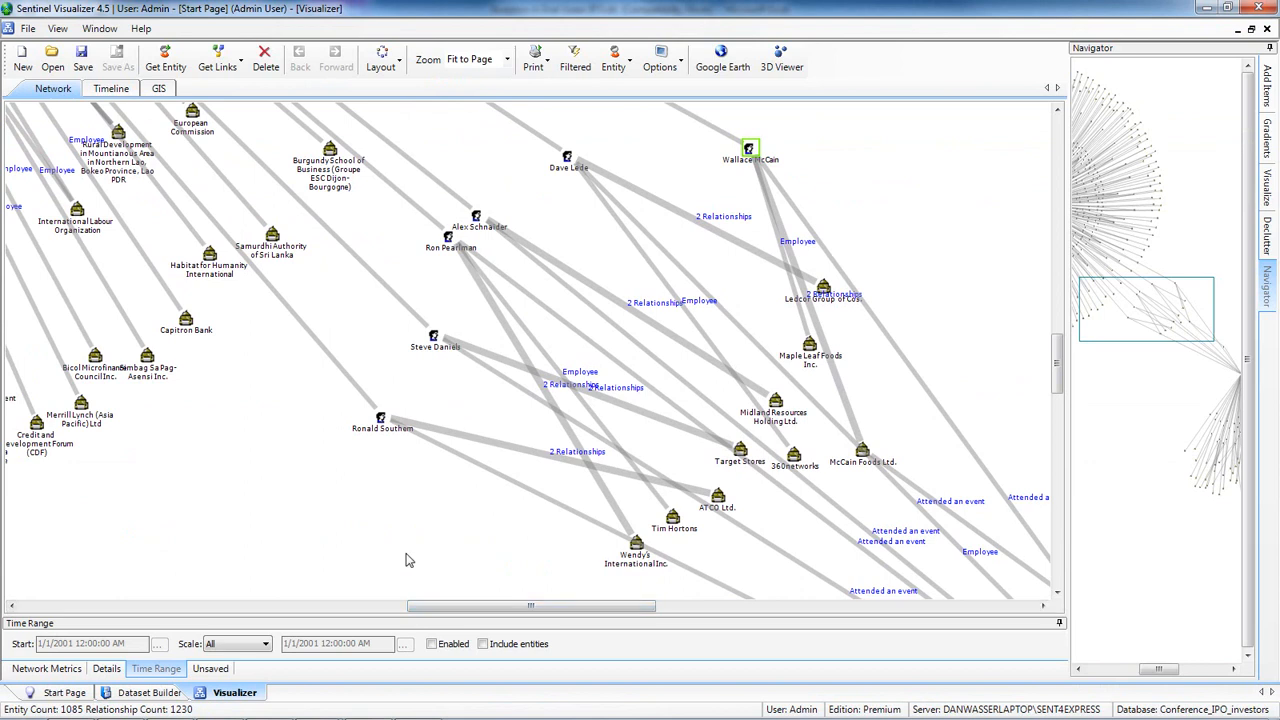
pyautogui.moveTo(318, 705)
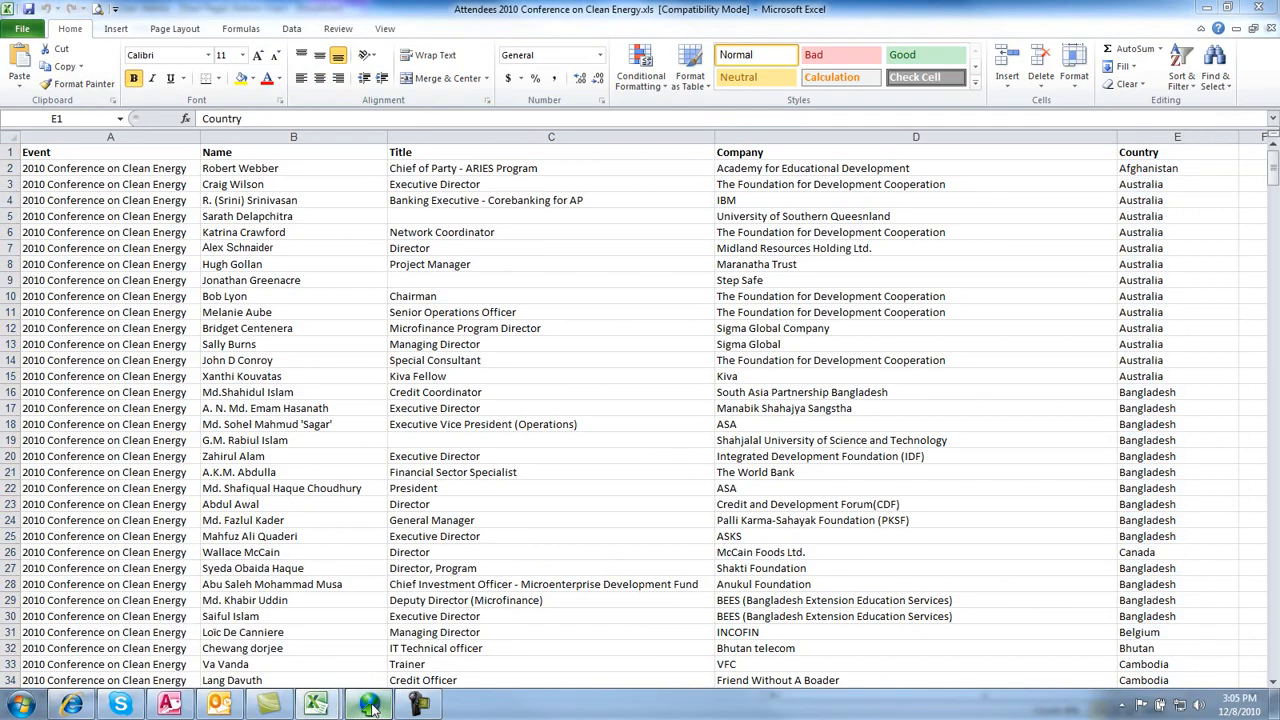
pyautogui.click(369, 705)
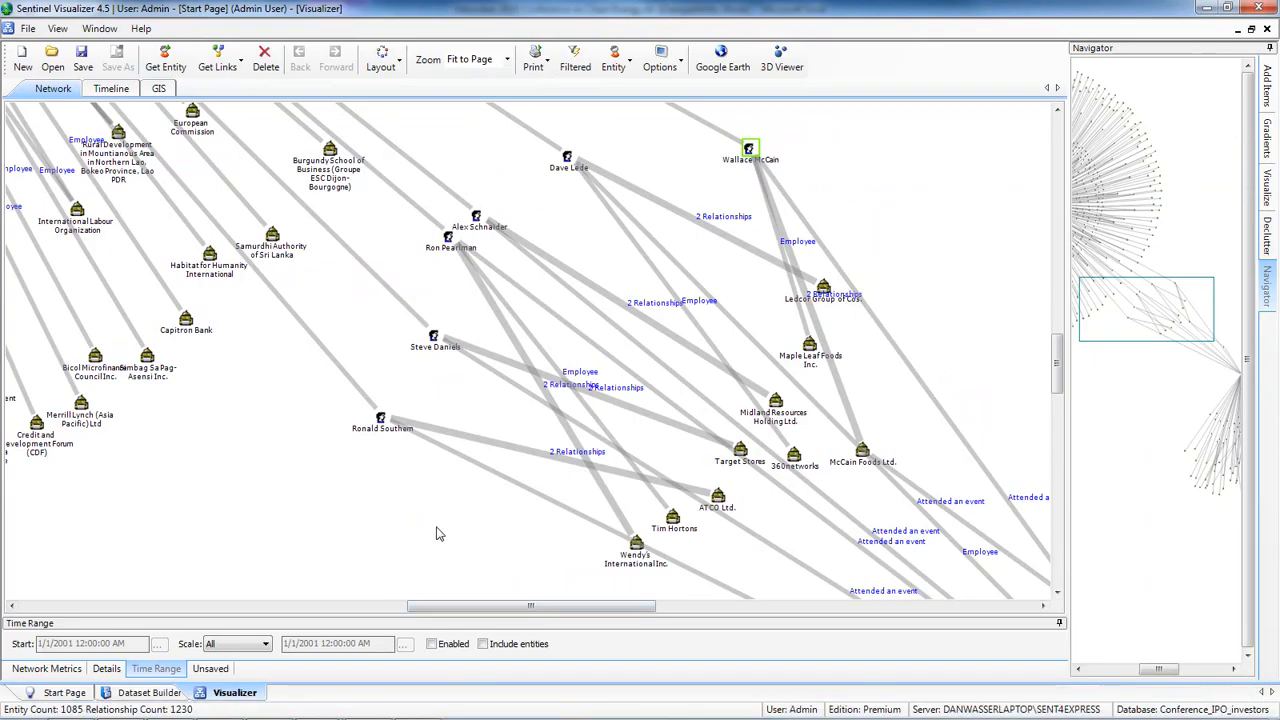